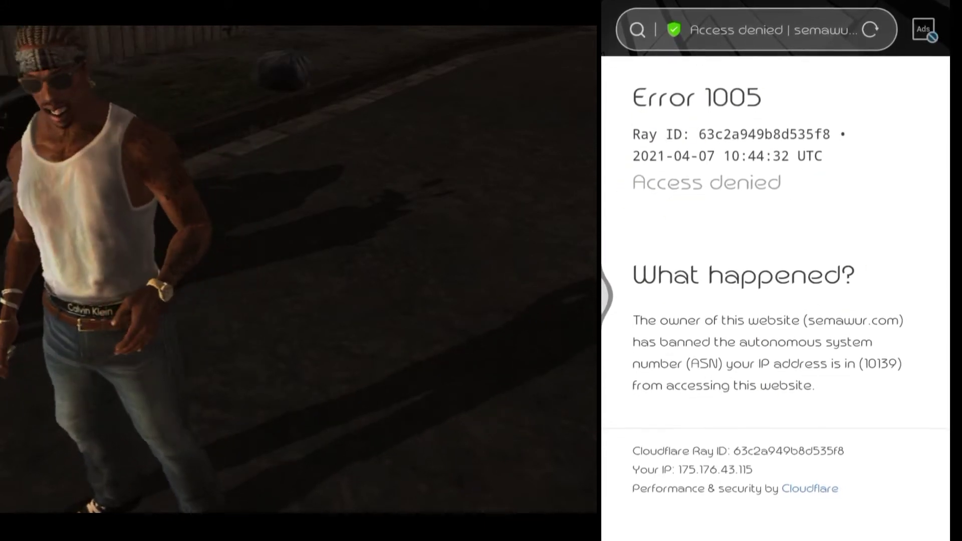
Select the blocked semawur address and clear it for a blank page.
left_click(759, 29)
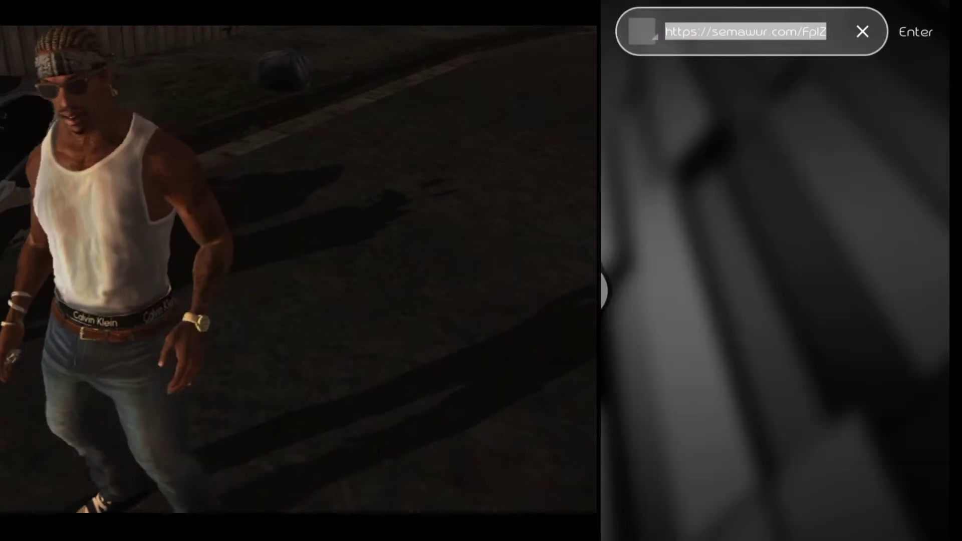
left_click(746, 31)
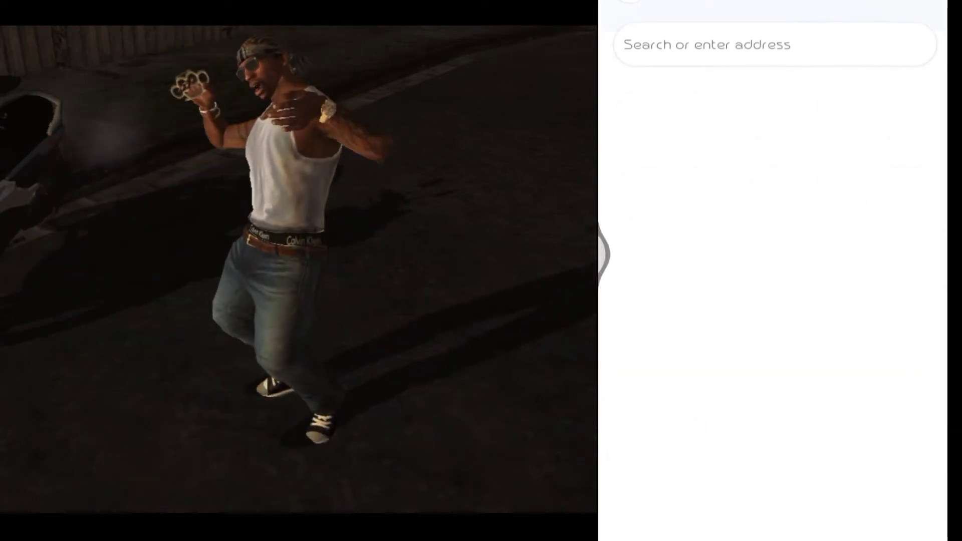
Load the semawur link to reach the Cloudflare security check page.
left_click(774, 44)
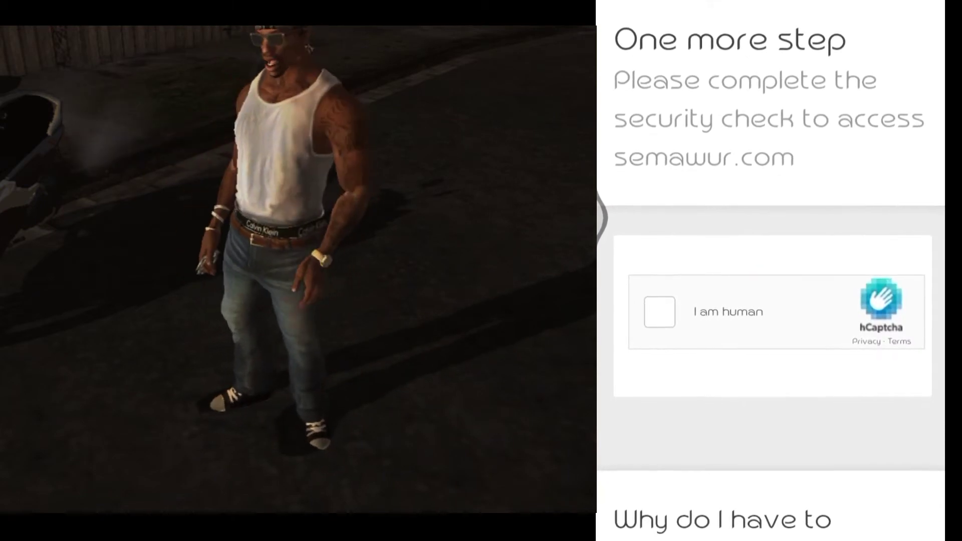
Tick 'I am human' and mark three bicycle pictures in the hCaptcha challenge.
left_click(658, 312)
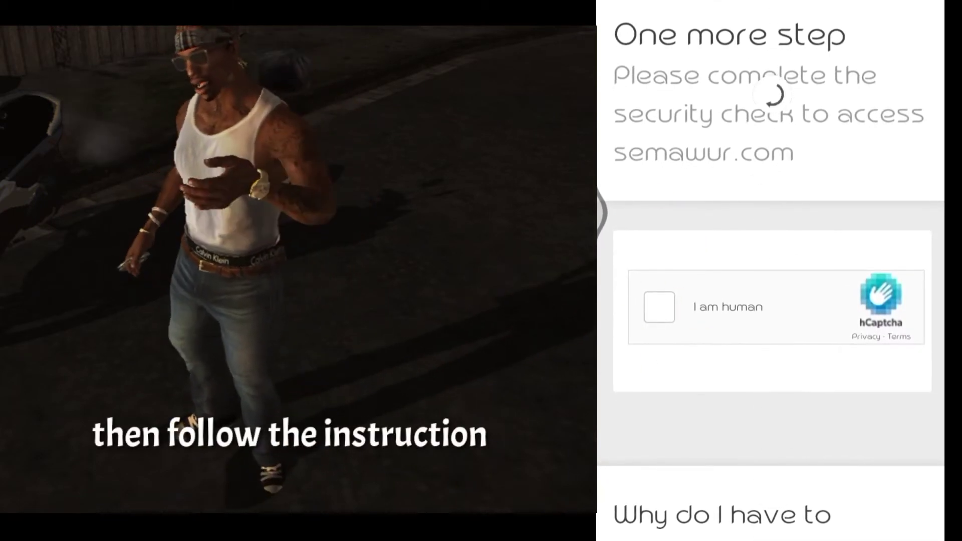
left_click(657, 307)
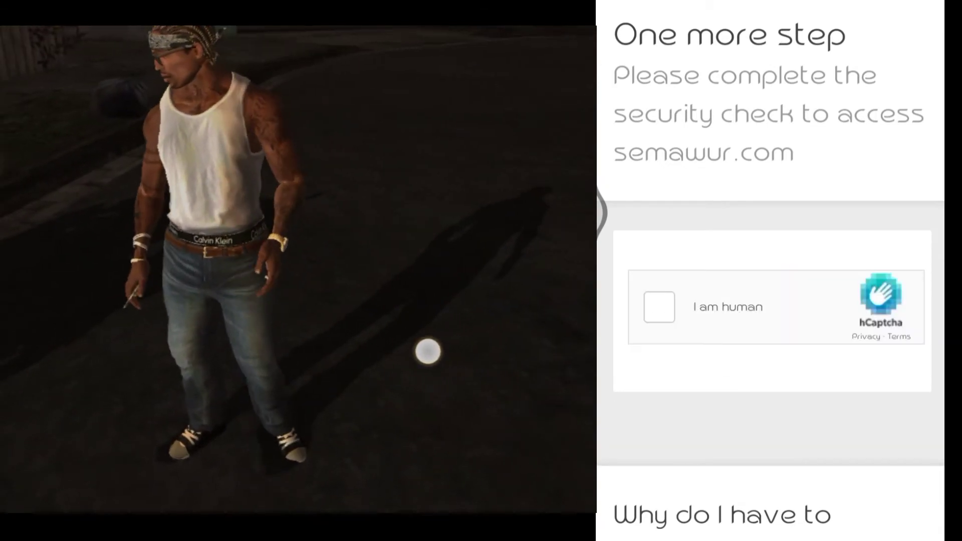
left_click(658, 307)
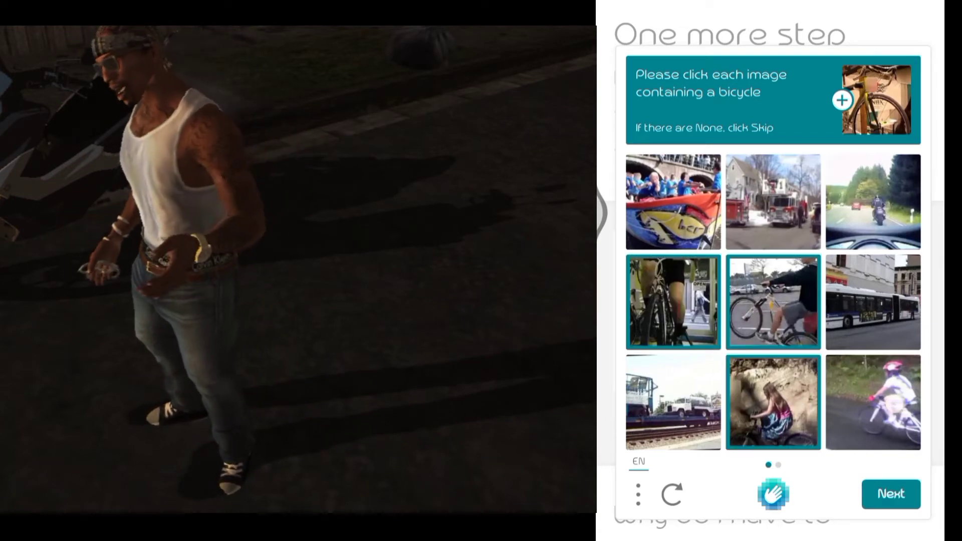
On the second image page, mark the racing cyclist and bicycle wheel, then submit.
left_click(891, 494)
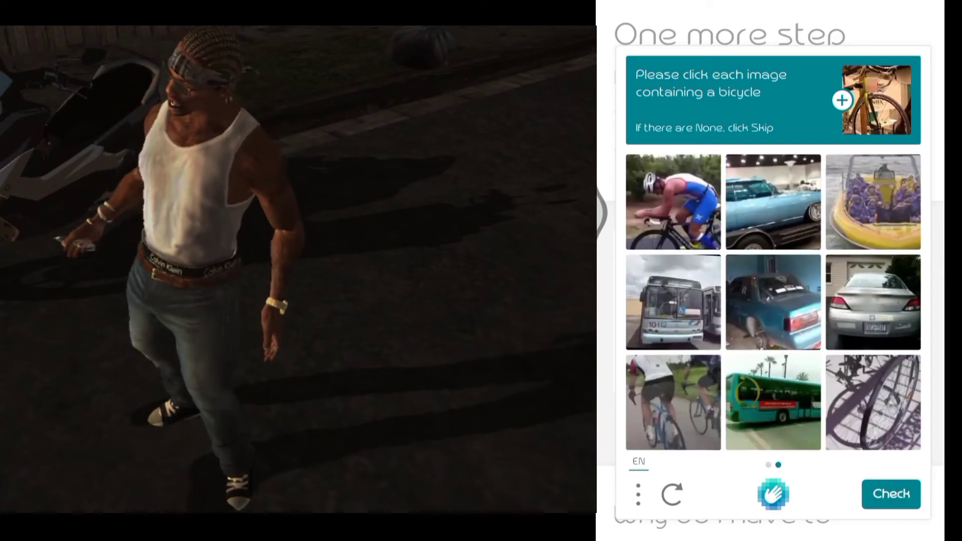
left_click(672, 403)
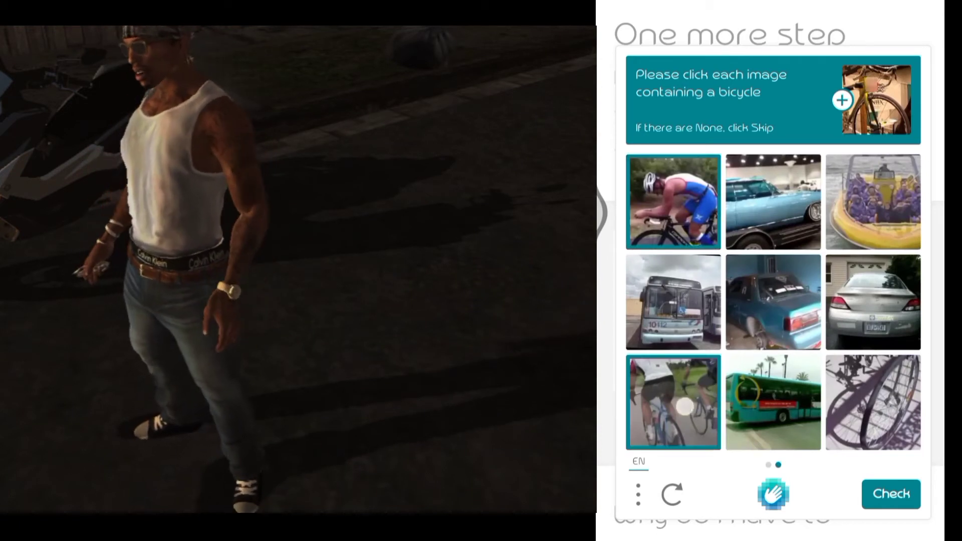
left_click(873, 402)
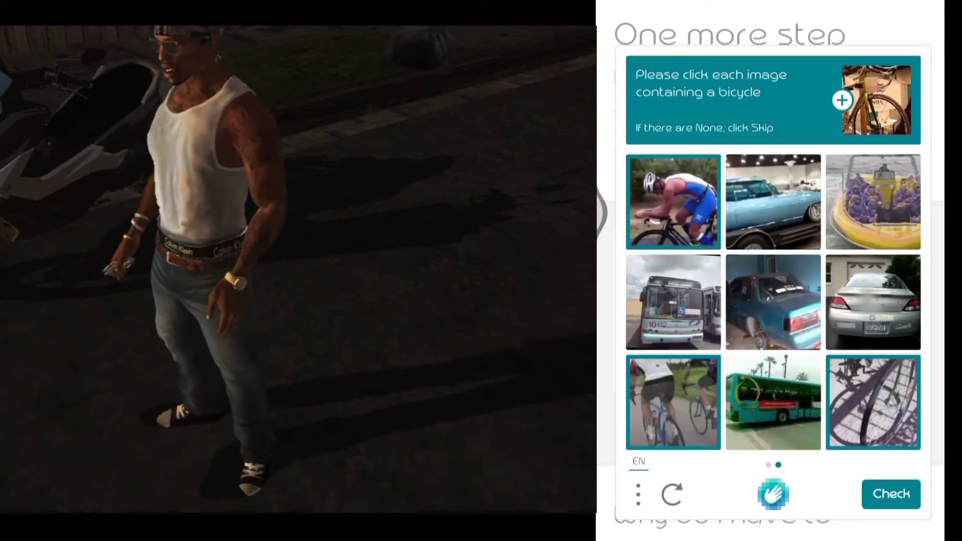
left_click(889, 494)
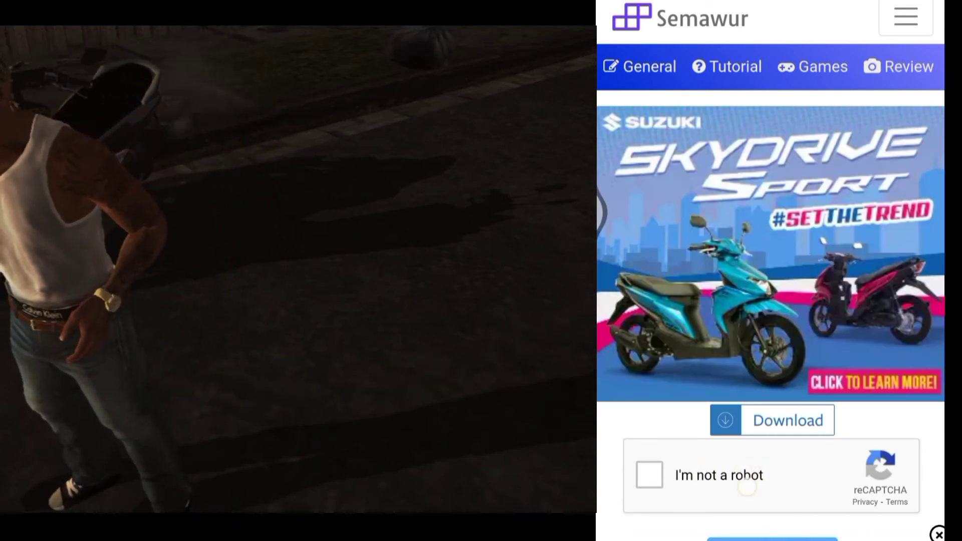
Tick 'I'm not a robot' and mark stairs tiles, including the brick house stairs.
left_click(648, 475)
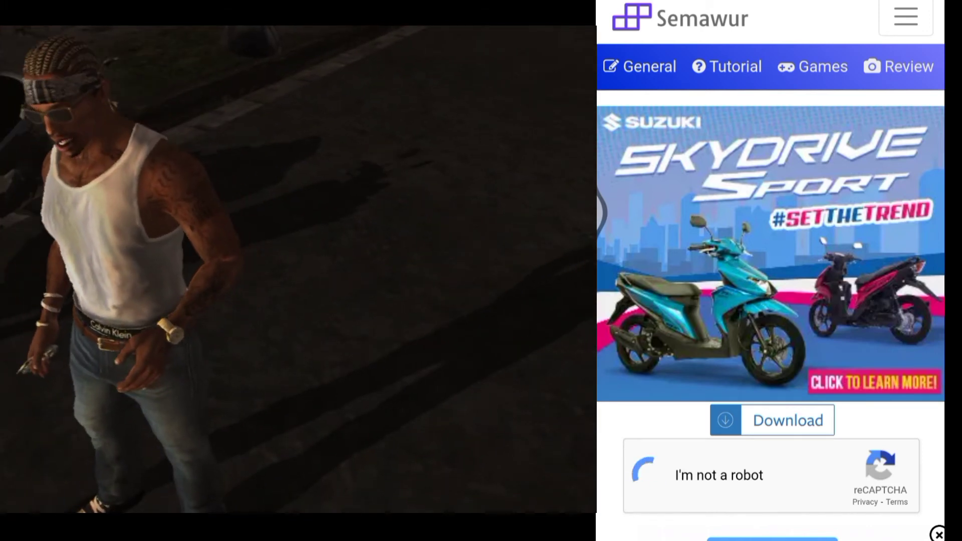
left_click(643, 476)
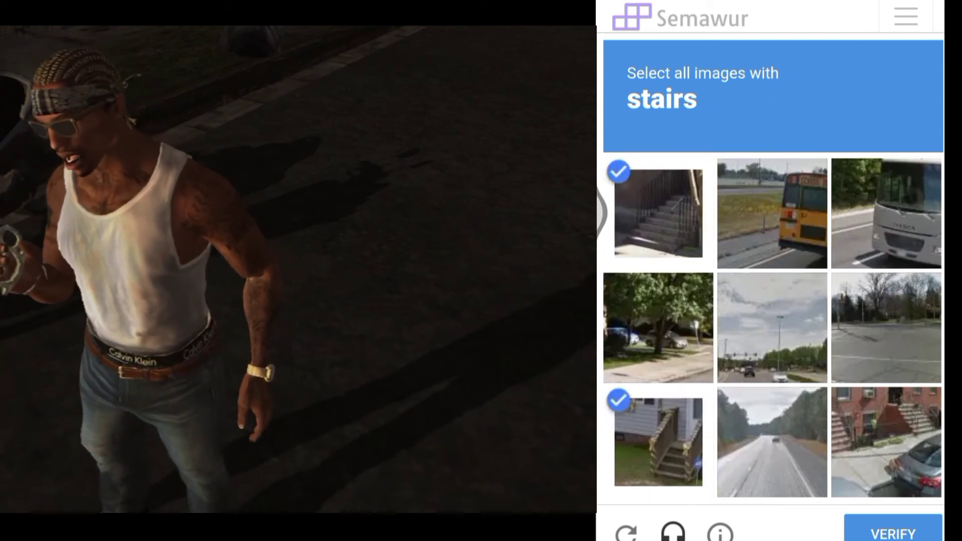
left_click(885, 442)
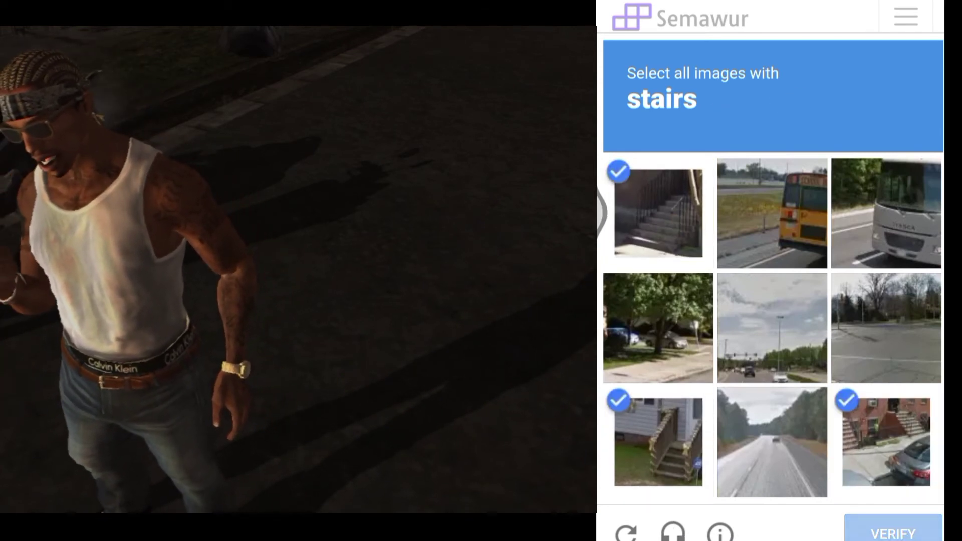